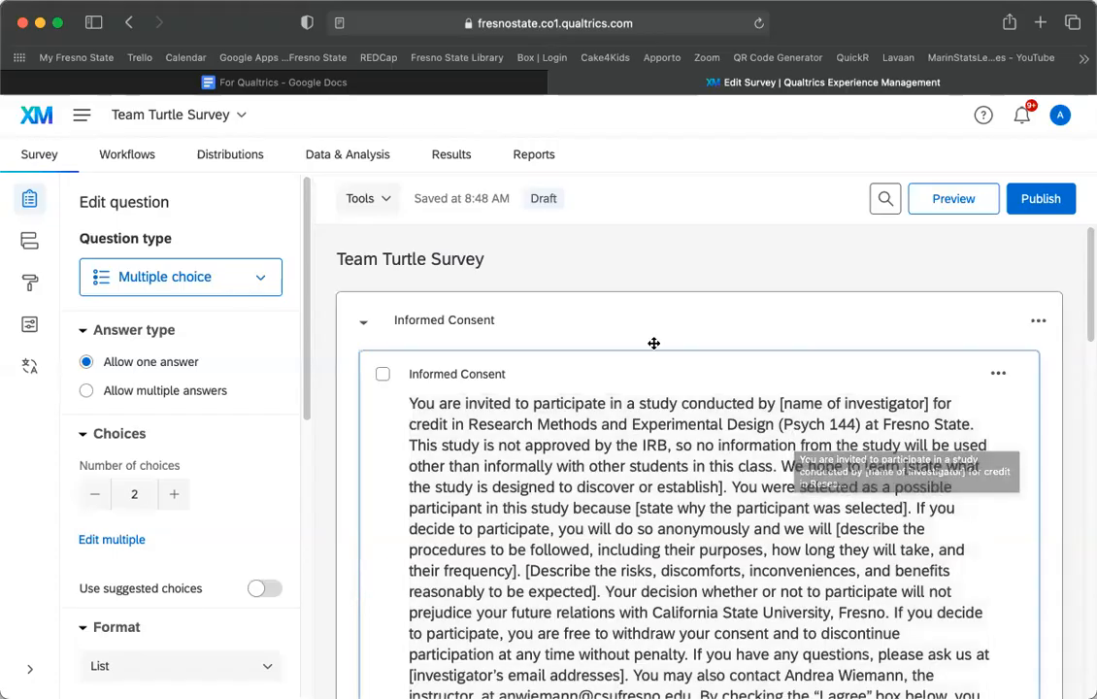
{"action": "mouse_move", "coordinate": [746, 338]}
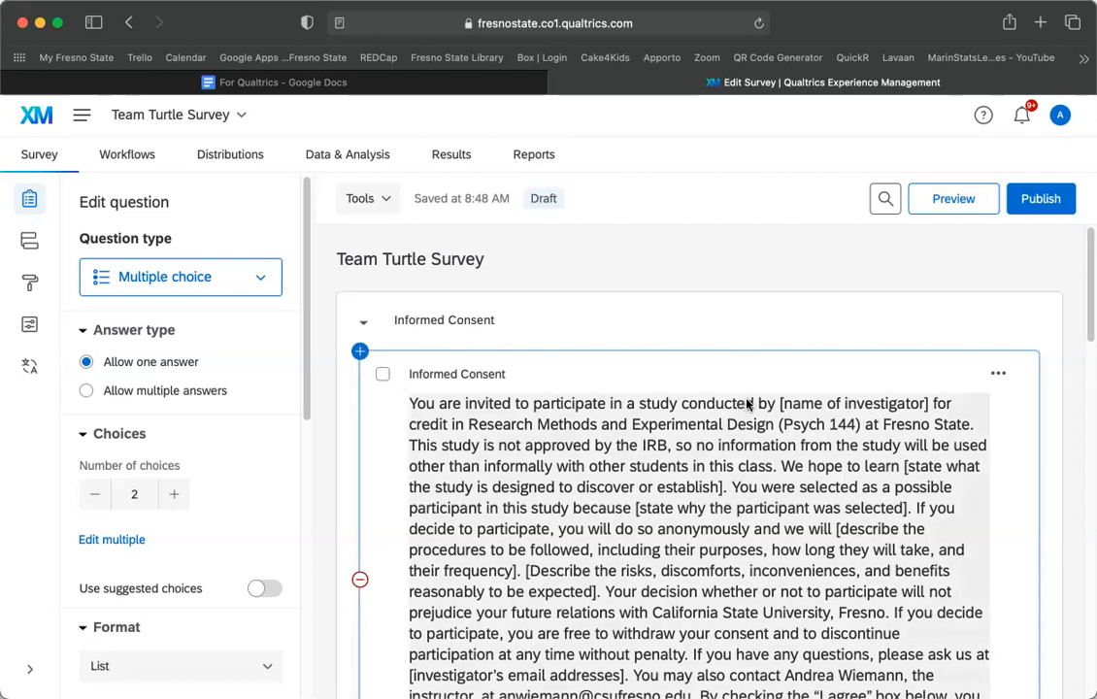
Step: Go to the Survey flow view from the survey editor's left sidebar
{"action": "scroll", "scroll_direction": "down", "scroll_amount": 3}
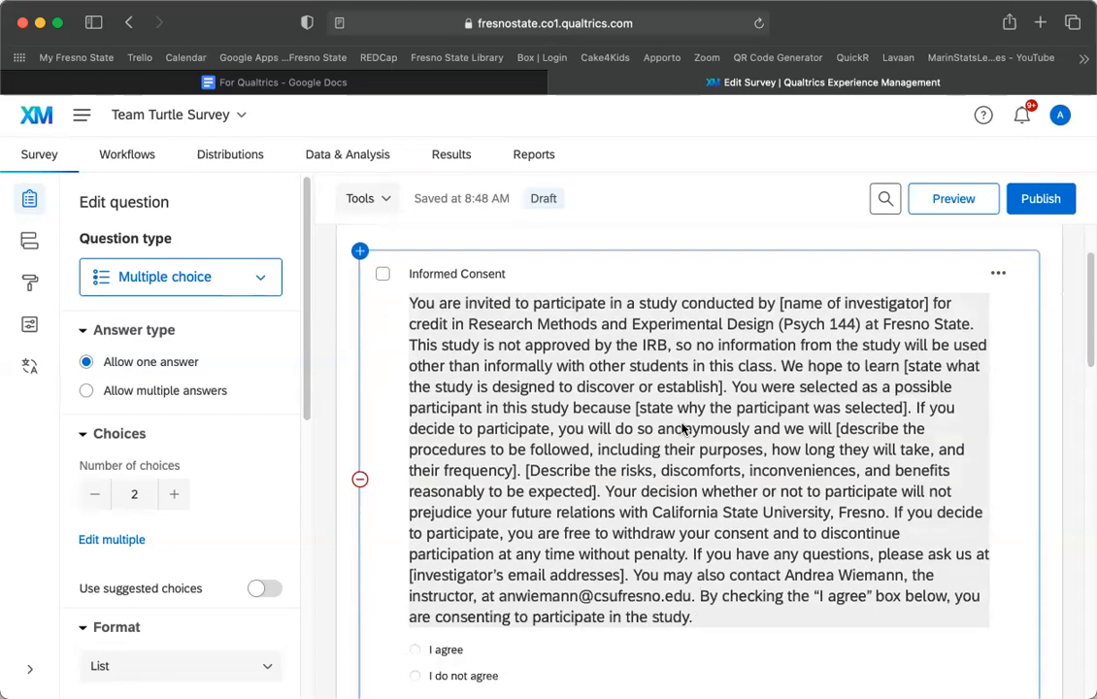
{"action": "mouse_move", "coordinate": [750, 416]}
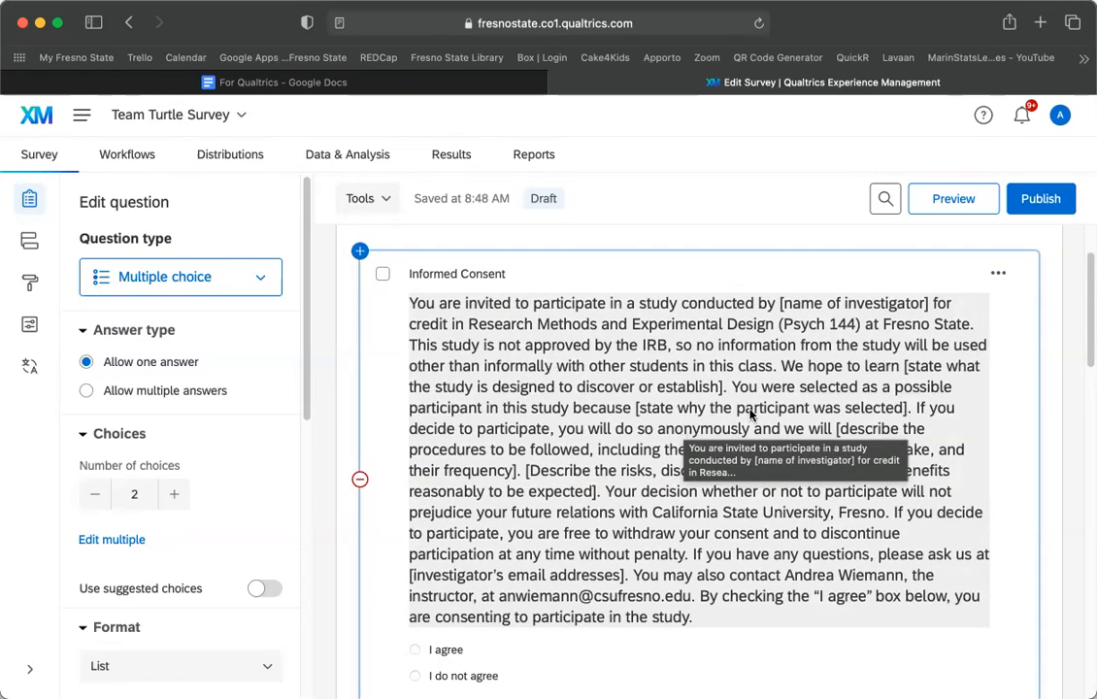
{"action": "mouse_move", "coordinate": [791, 621]}
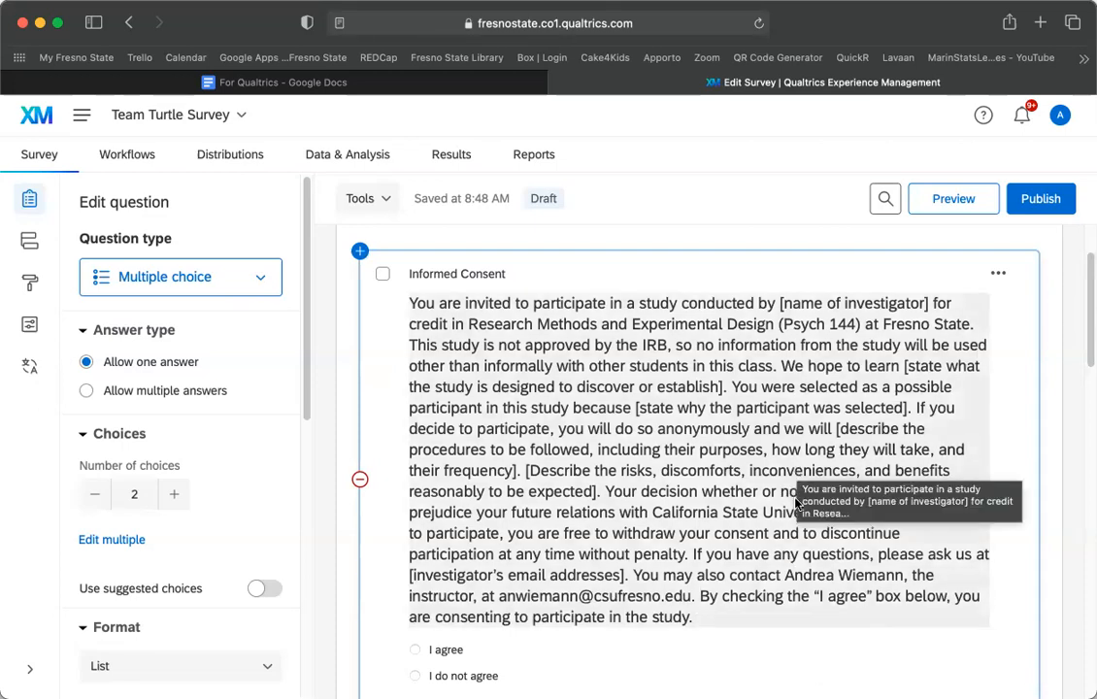
{"action": "scroll", "scroll_direction": "down", "scroll_amount": 3}
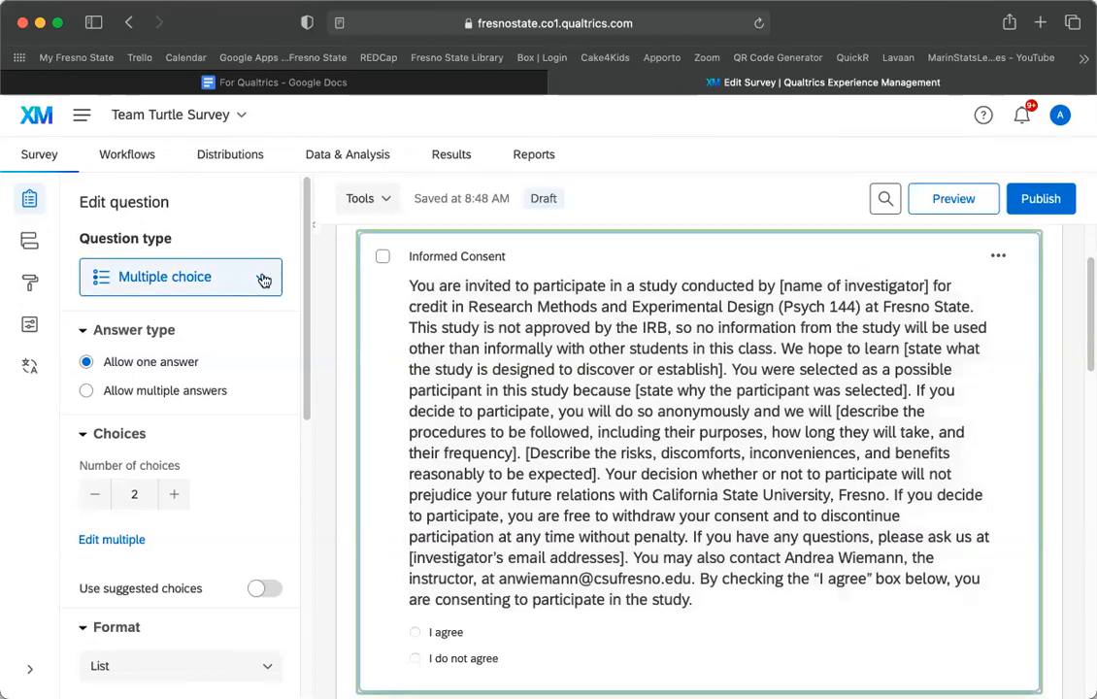
{"action": "left_click", "coordinate": [179, 276]}
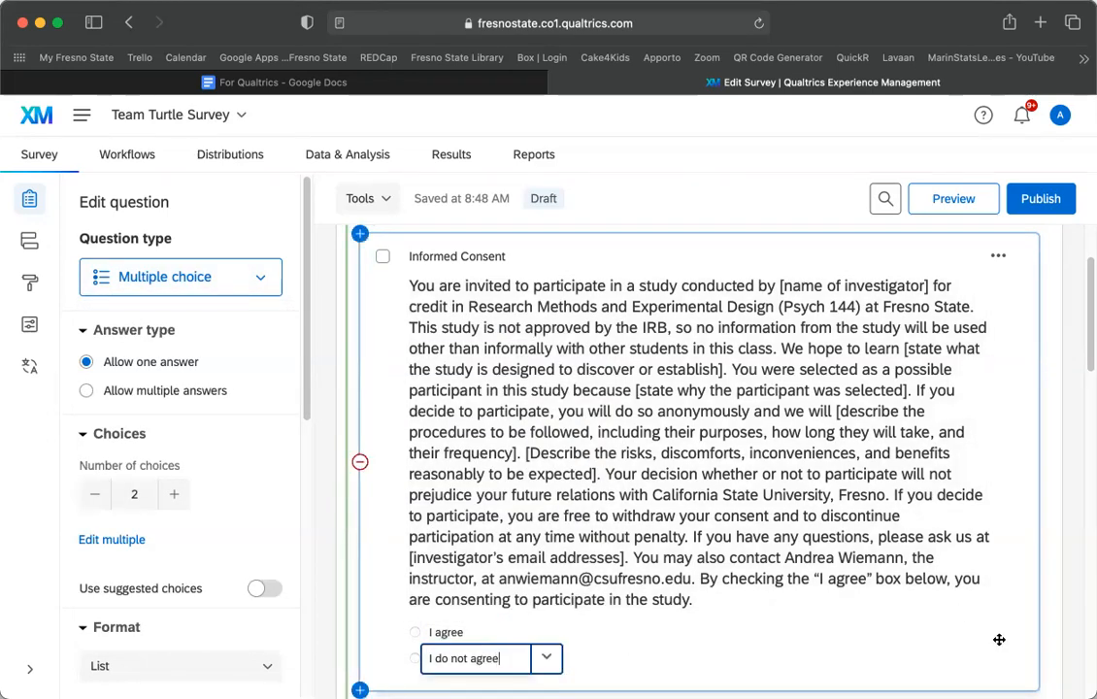
{"action": "scroll", "scroll_direction": "down", "scroll_amount": 3}
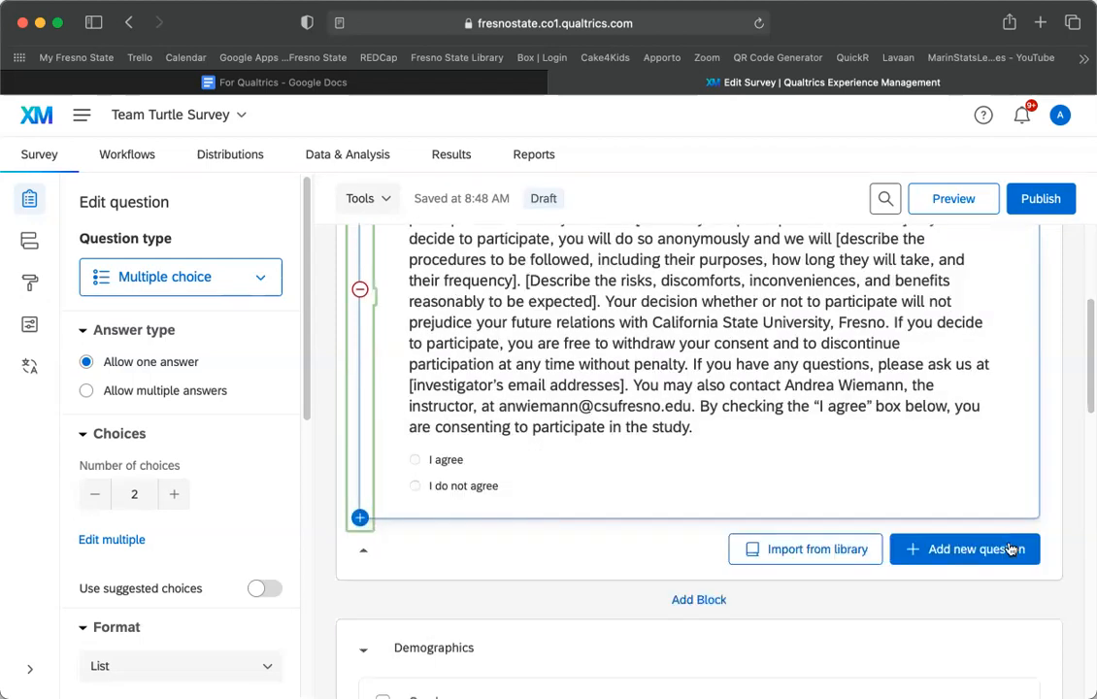
{"action": "scroll", "scroll_direction": "up", "scroll_amount": 3}
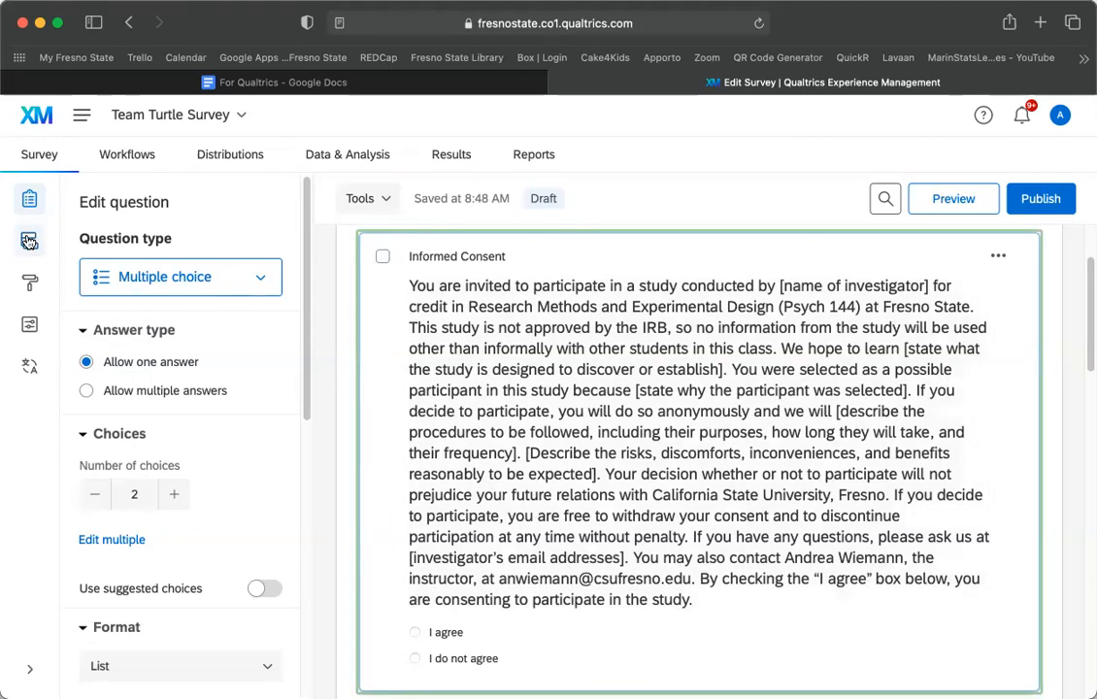
{"action": "mouse_move", "coordinate": [30, 241]}
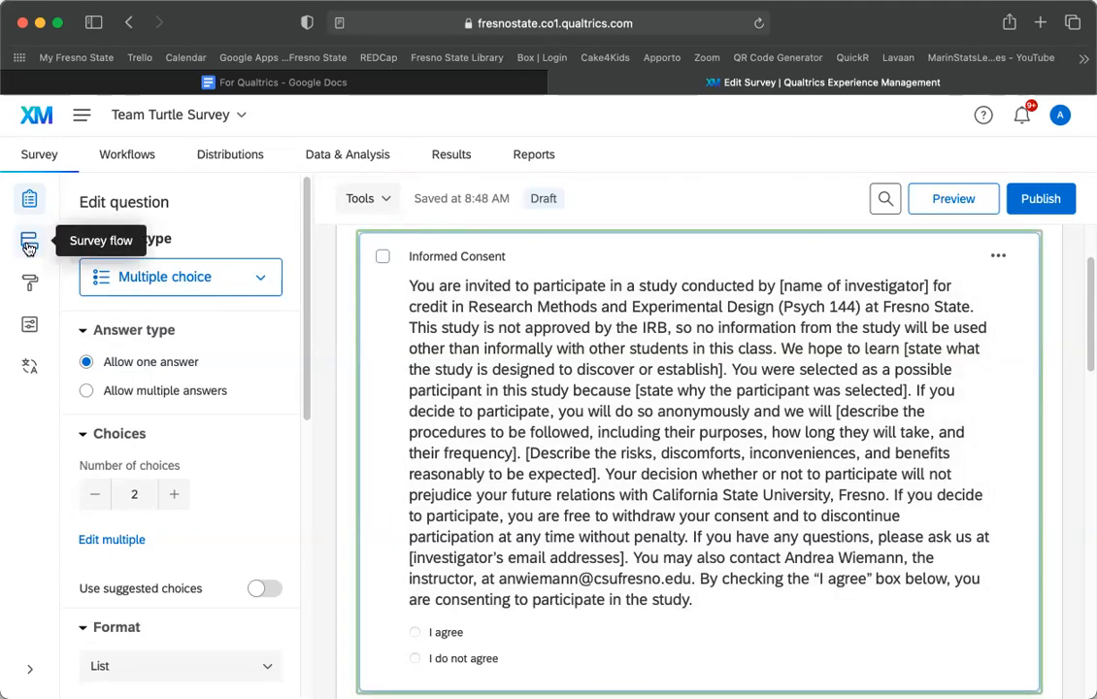
{"action": "left_click", "coordinate": [30, 241]}
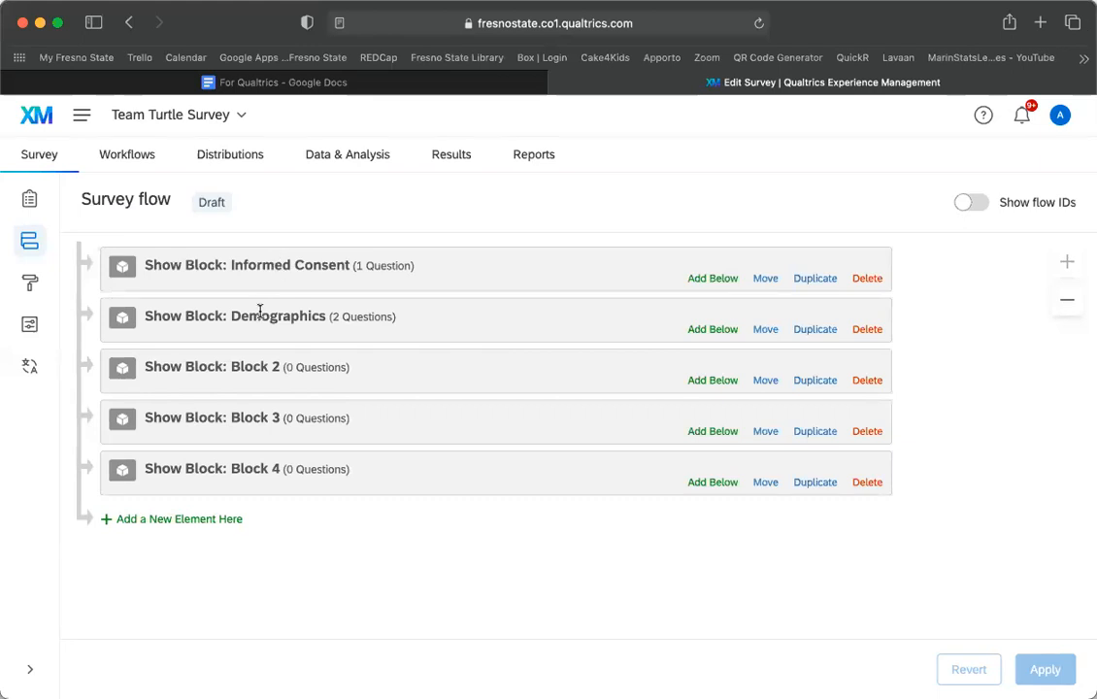
{"action": "mouse_move", "coordinate": [262, 598]}
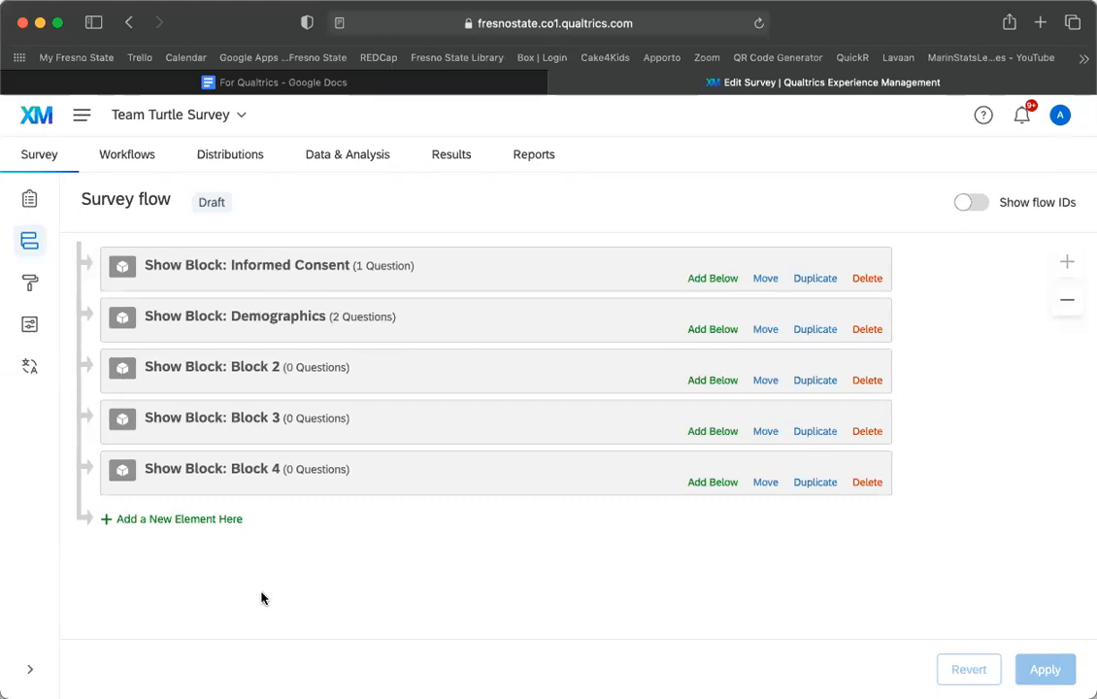
{"action": "mouse_move", "coordinate": [229, 272]}
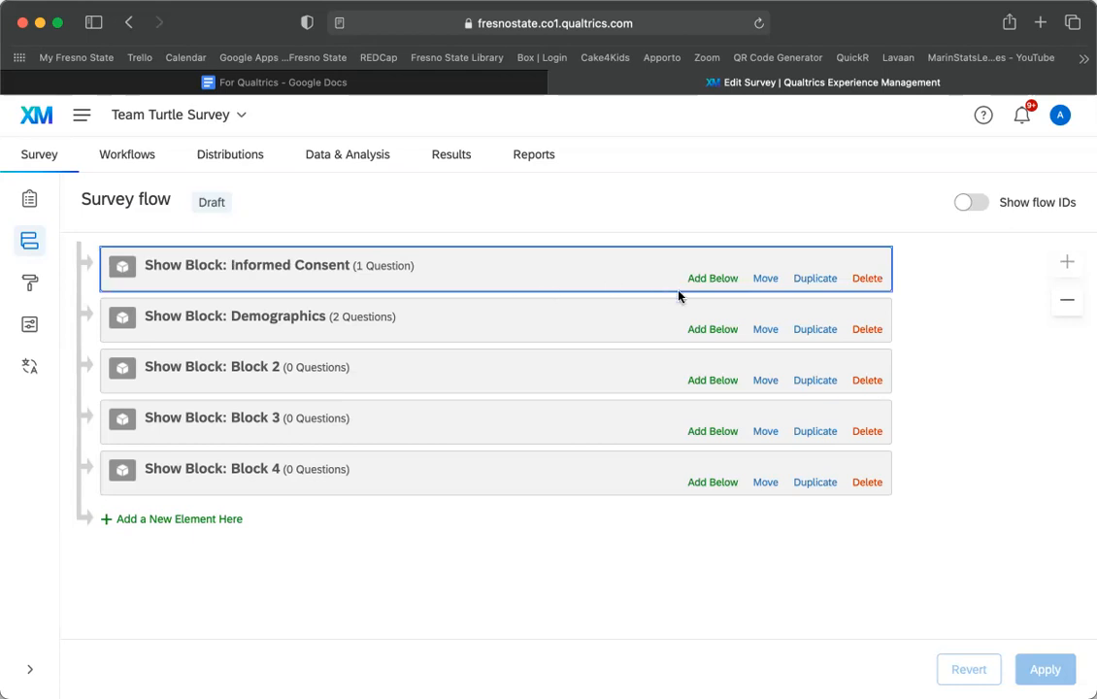
Step: Add a Branch element below the Informed Consent block, ahead of Demographics
{"action": "left_click", "coordinate": [713, 278]}
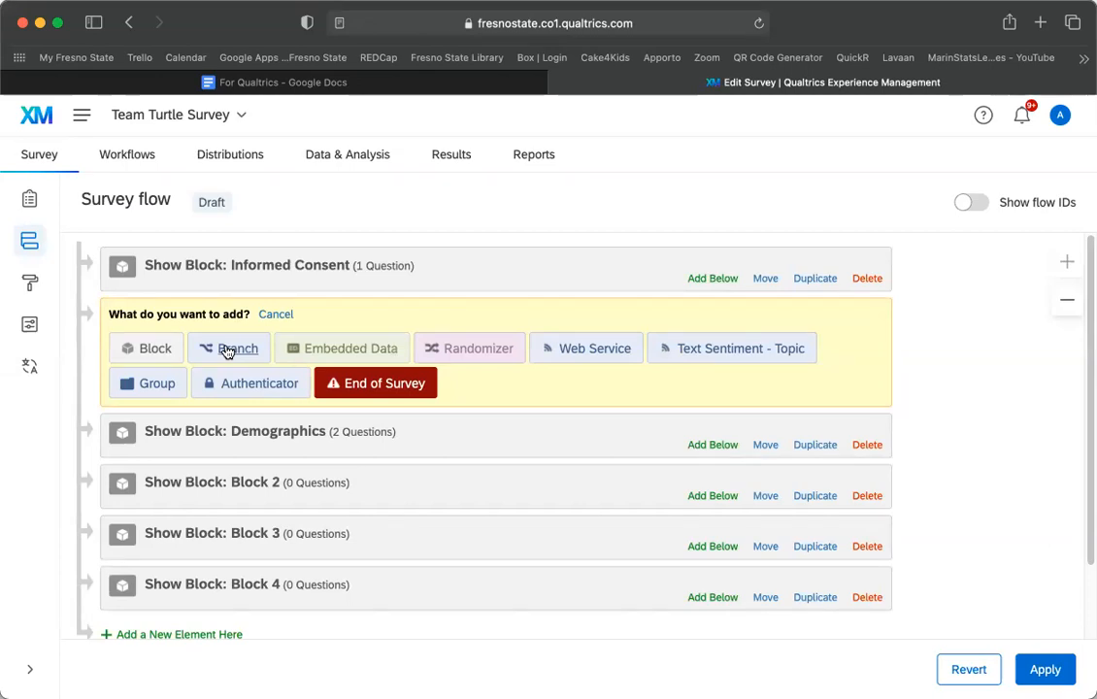
{"action": "left_click", "coordinate": [229, 348]}
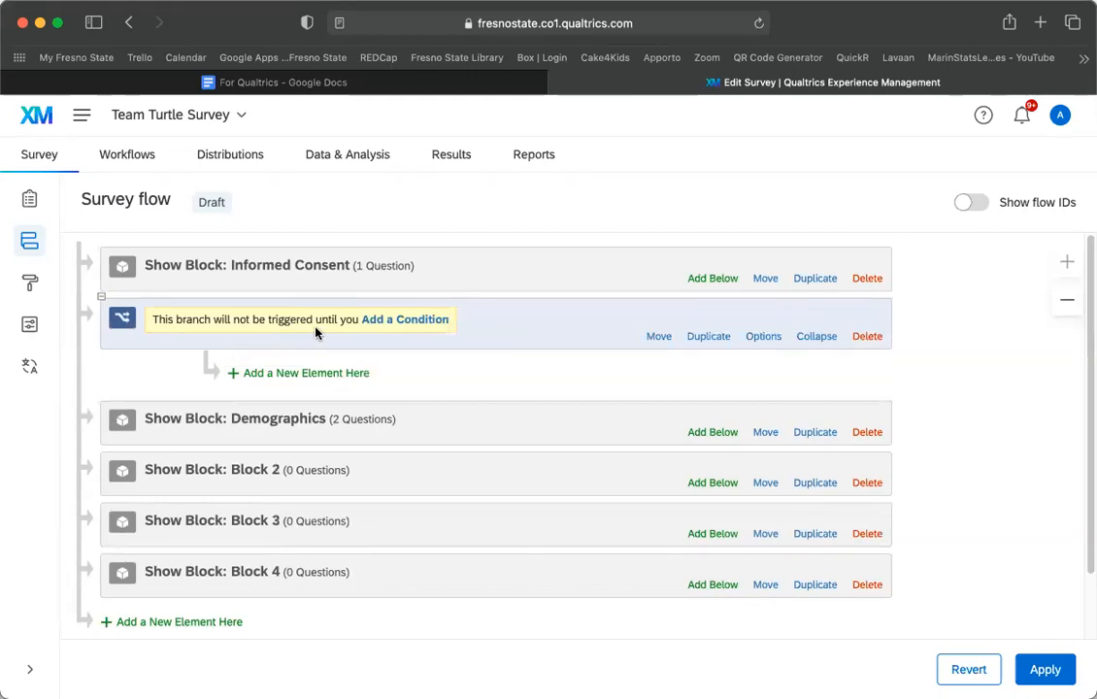
{"action": "mouse_move", "coordinate": [367, 329]}
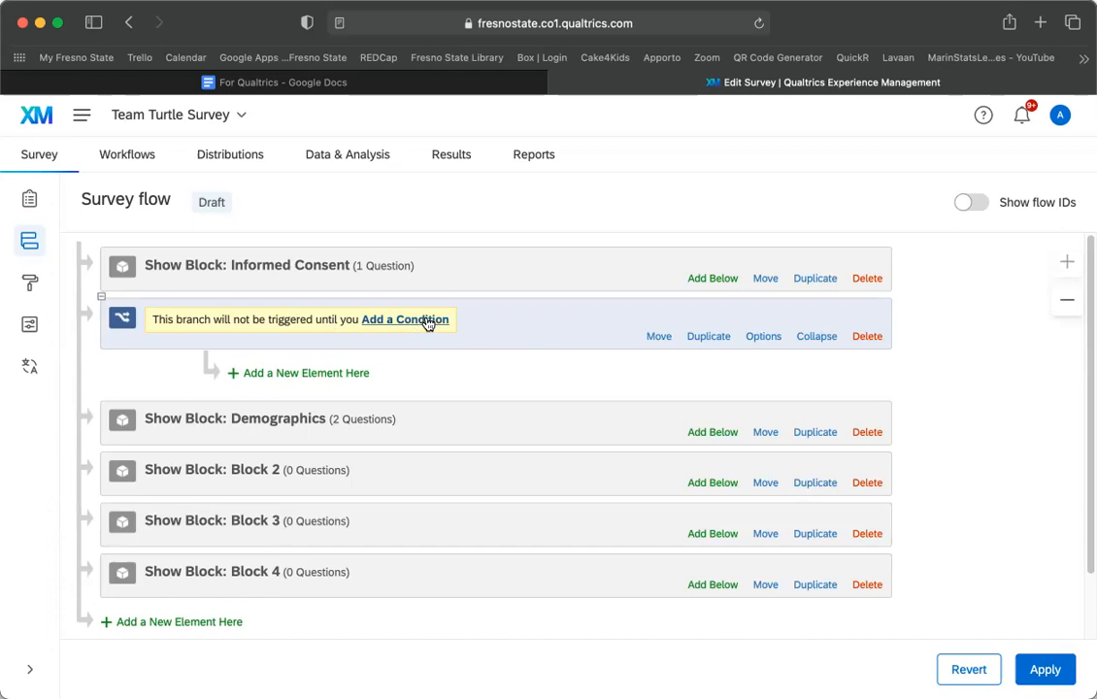
Step: Base the branch condition on the Informed Consent survey question
{"action": "left_click", "coordinate": [404, 318]}
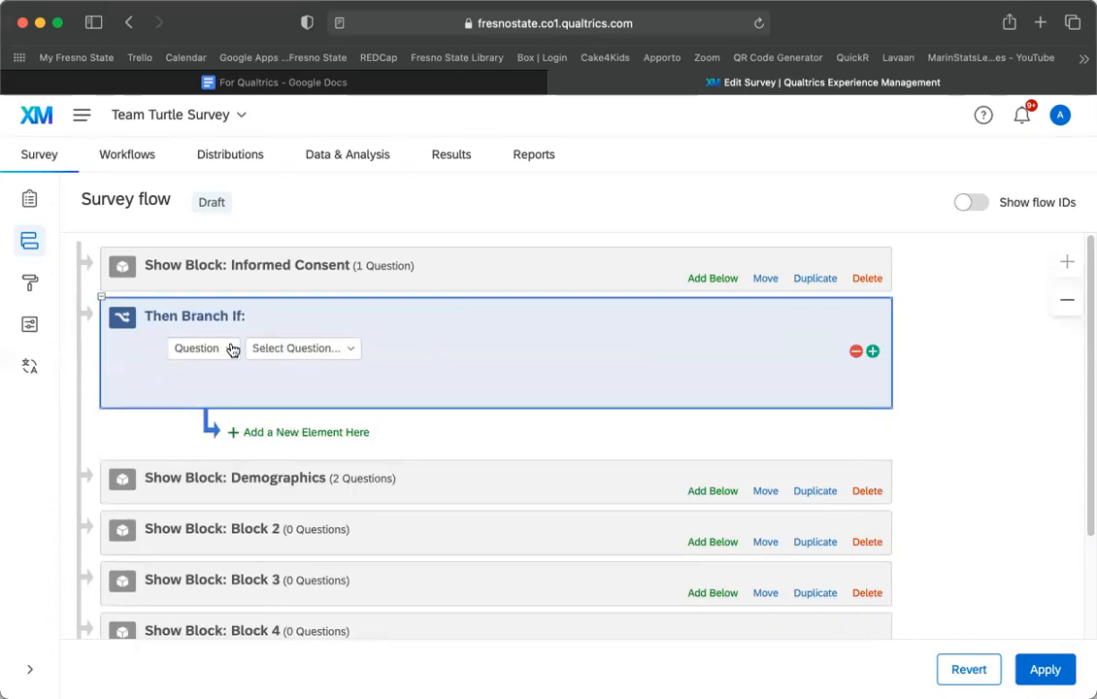
{"action": "left_click", "coordinate": [202, 347]}
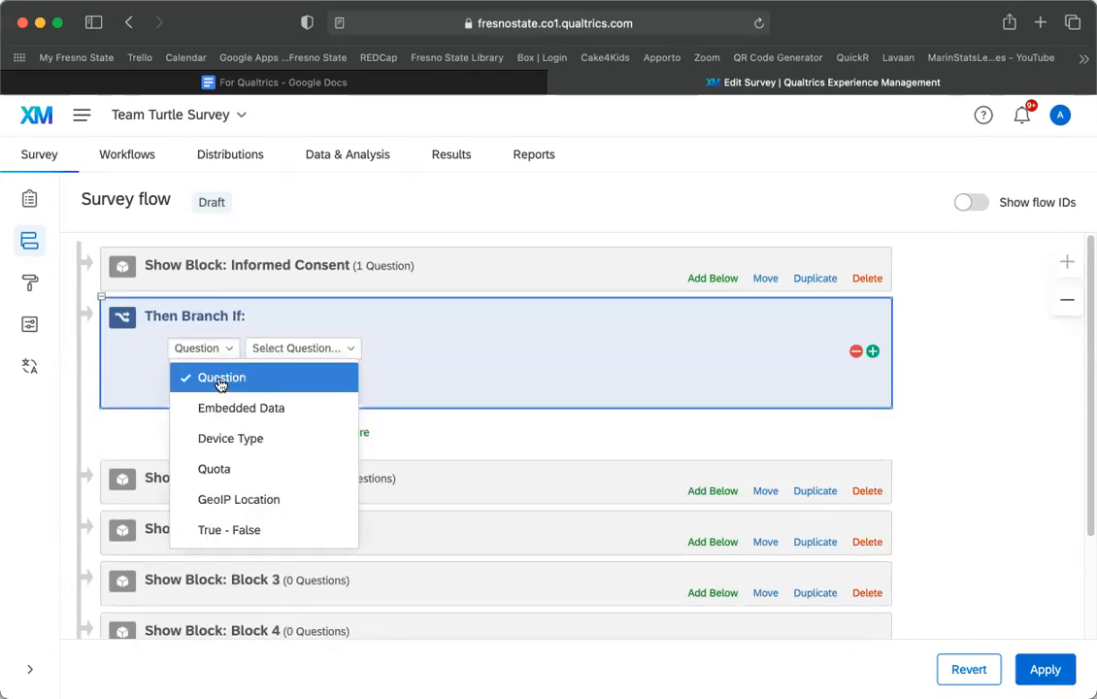
{"action": "left_click", "coordinate": [222, 377]}
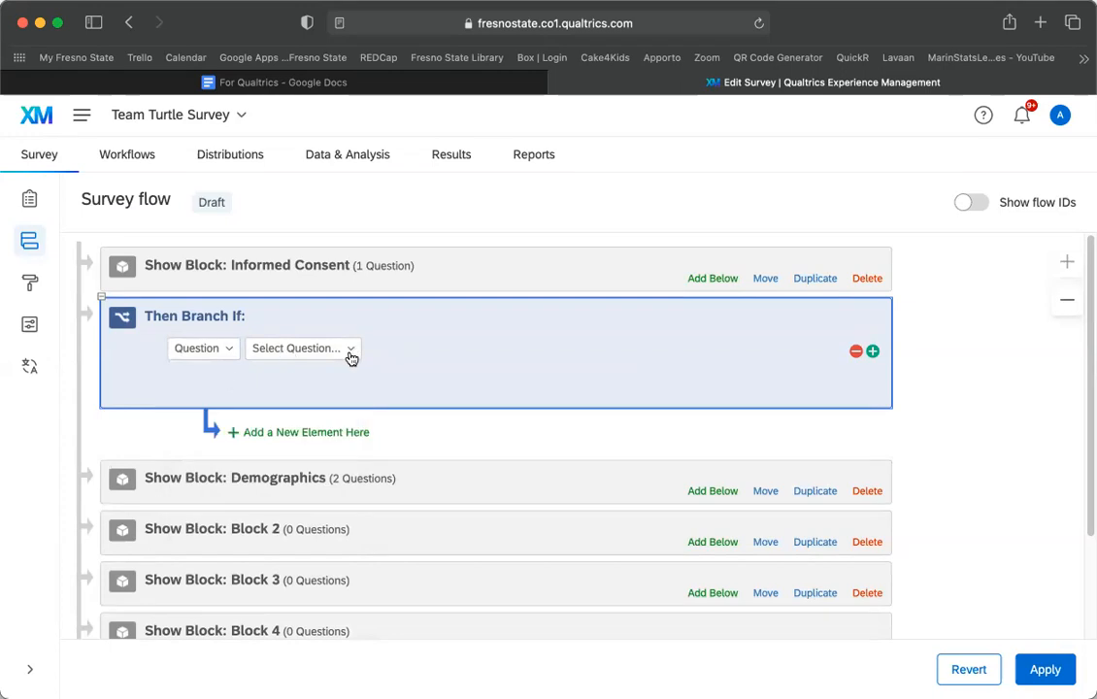
{"action": "left_click", "coordinate": [303, 347]}
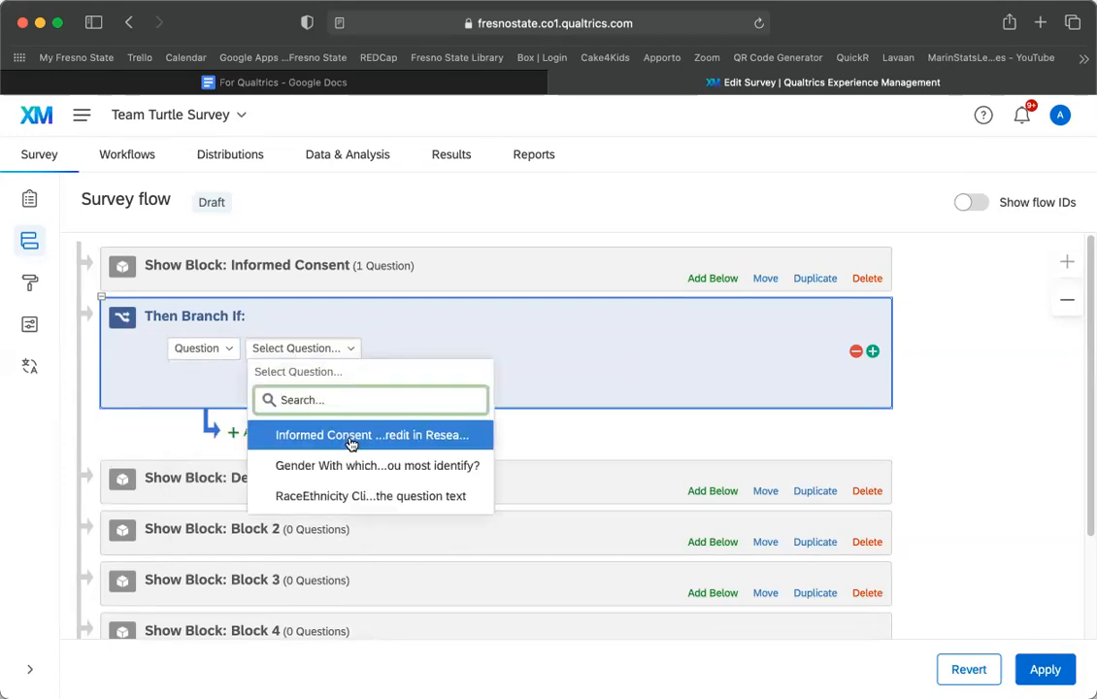
{"action": "left_click", "coordinate": [369, 435]}
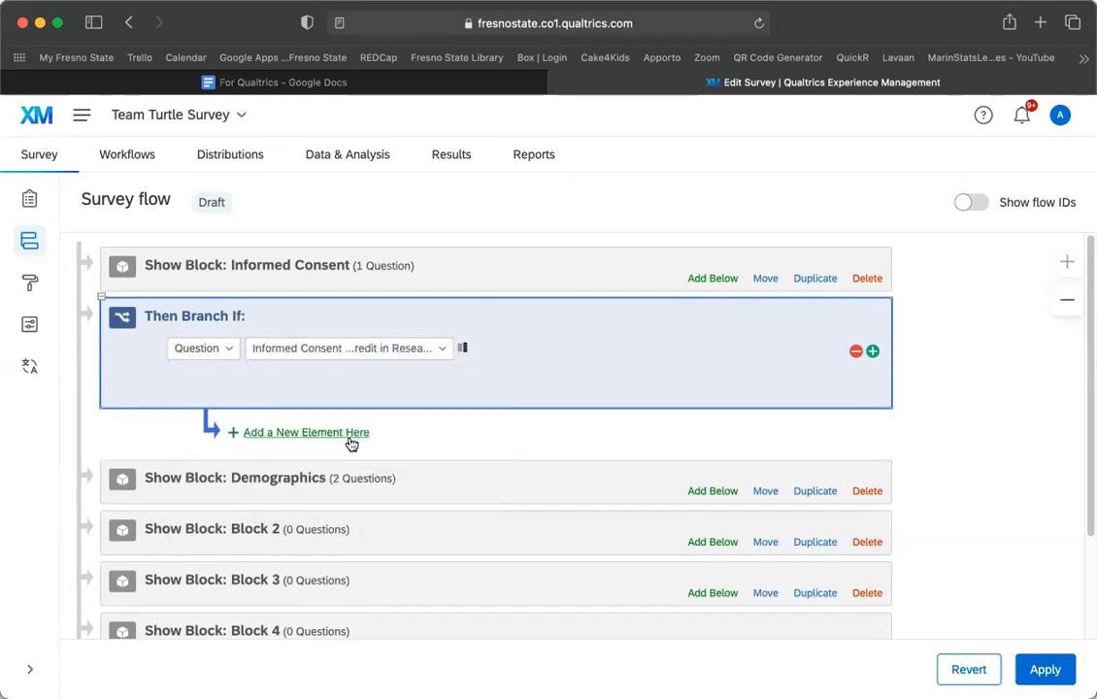
{"action": "left_click", "coordinate": [350, 348]}
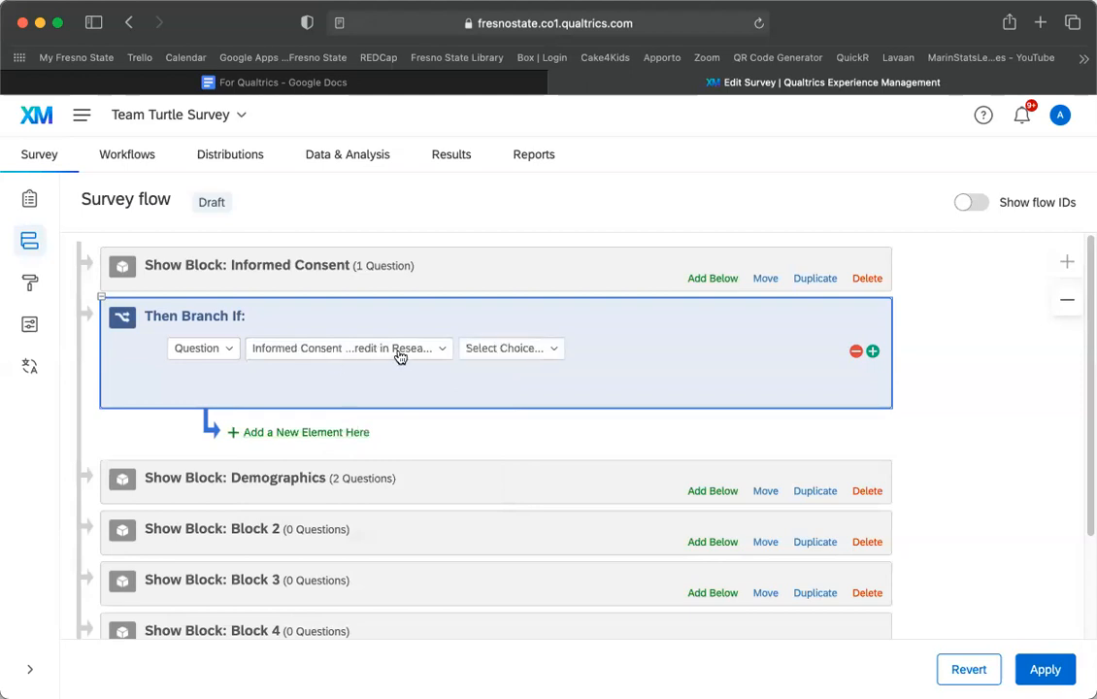
{"action": "mouse_move", "coordinate": [462, 366]}
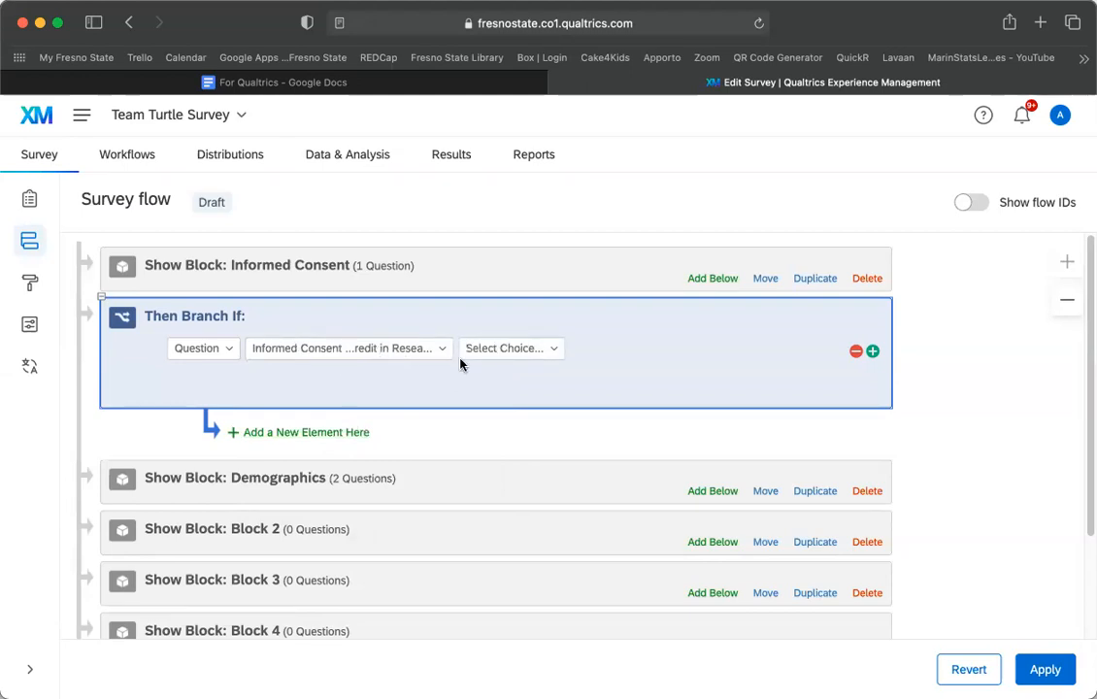
Step: Set the condition's choice to 'I do not agree' with 'Is Selected'
{"action": "left_click", "coordinate": [505, 347]}
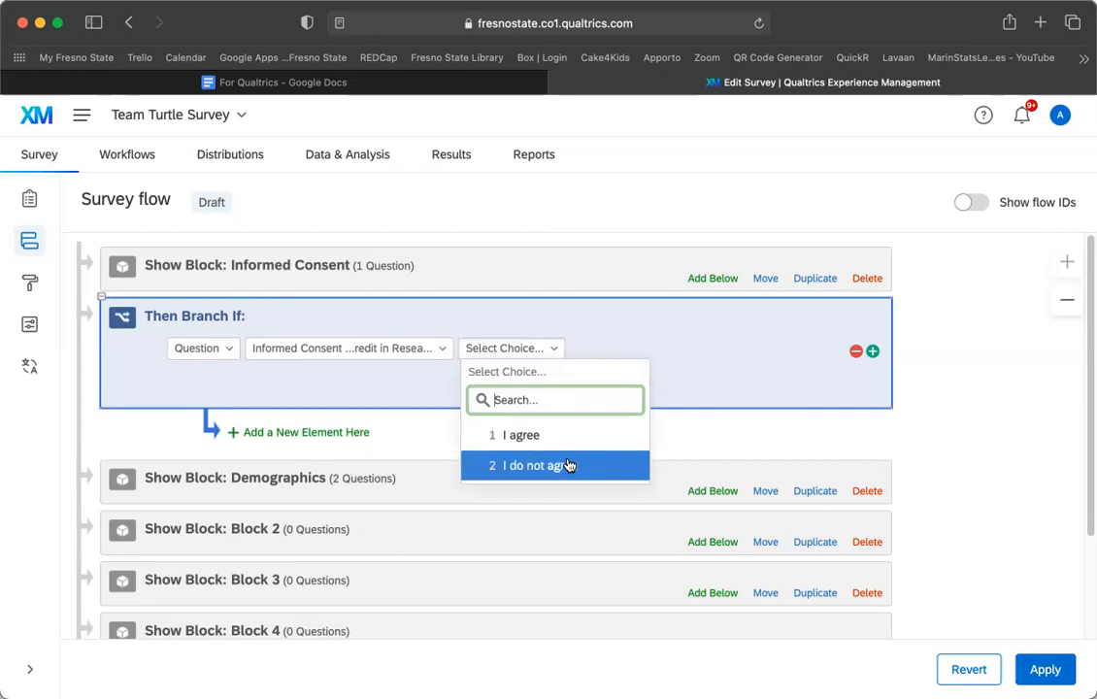
{"action": "left_click", "coordinate": [533, 466]}
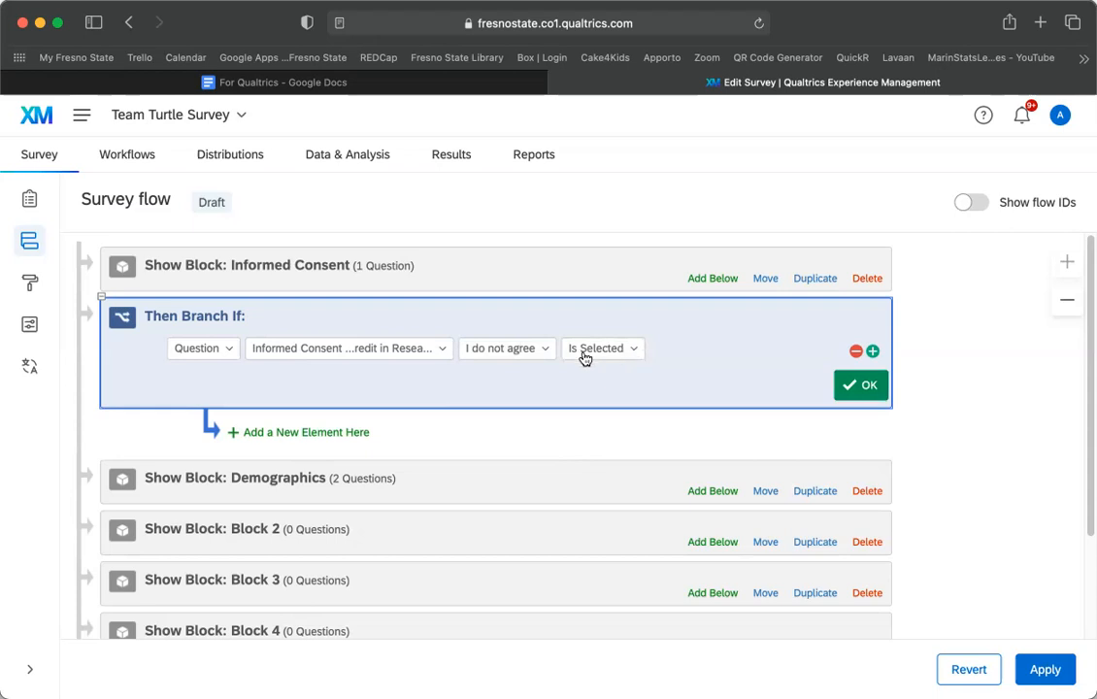
{"action": "mouse_move", "coordinate": [756, 396]}
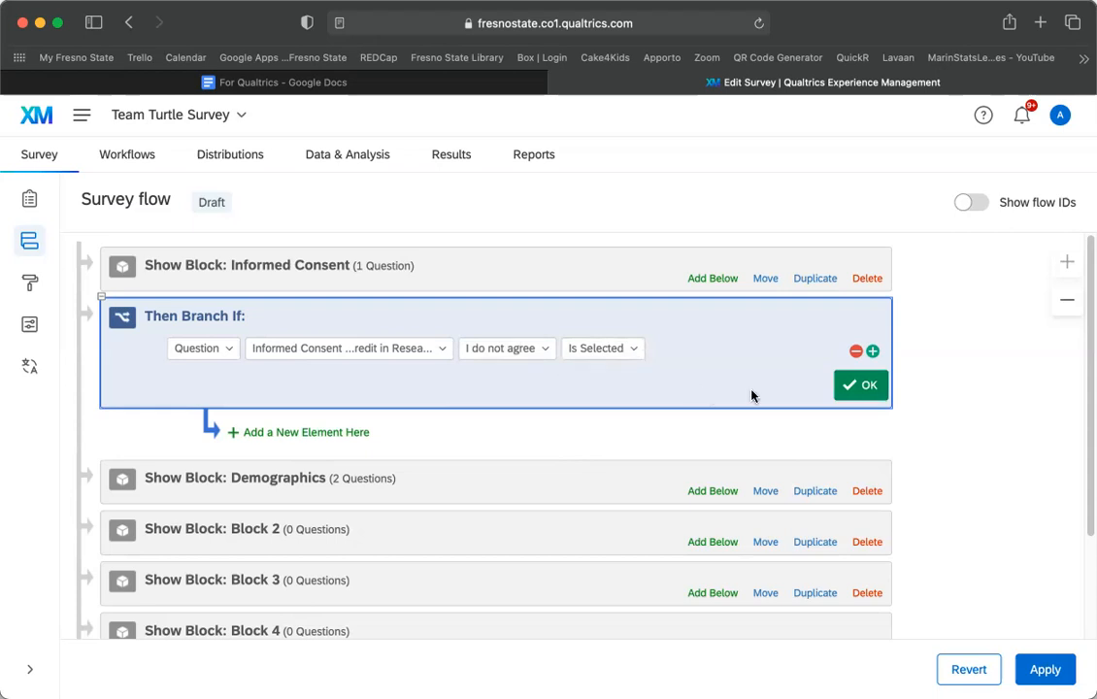
{"action": "mouse_move", "coordinate": [489, 377]}
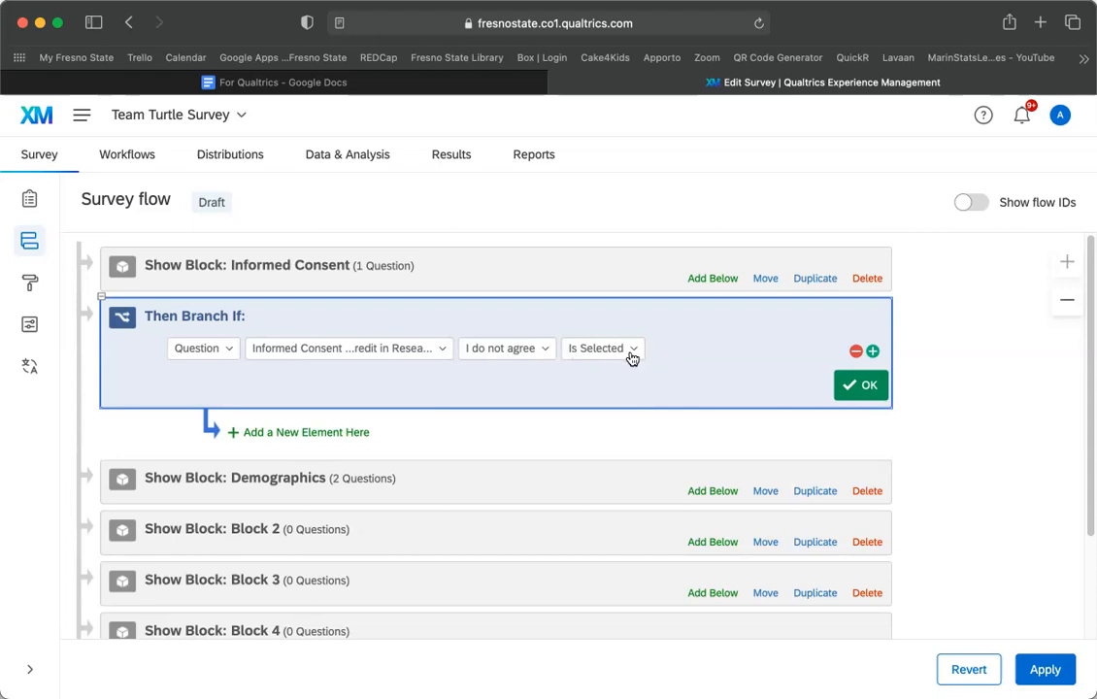
{"action": "mouse_move", "coordinate": [865, 387]}
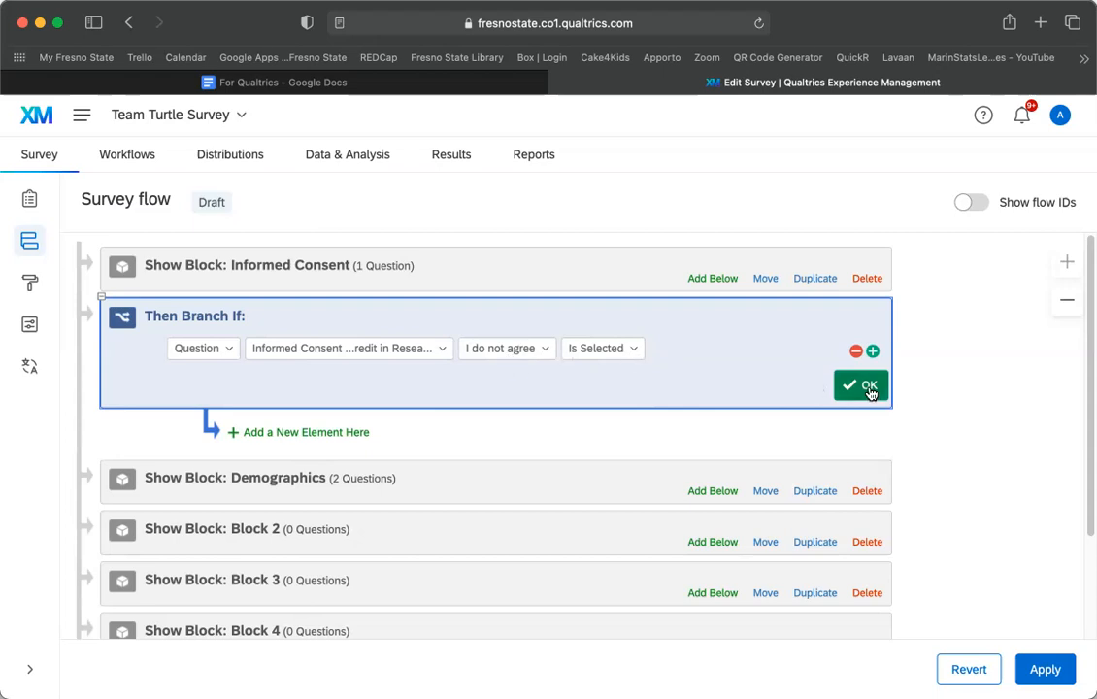
Step: Confirm the condition, place an End of Survey element inside the branch, and apply the flow
{"action": "left_click", "coordinate": [858, 384]}
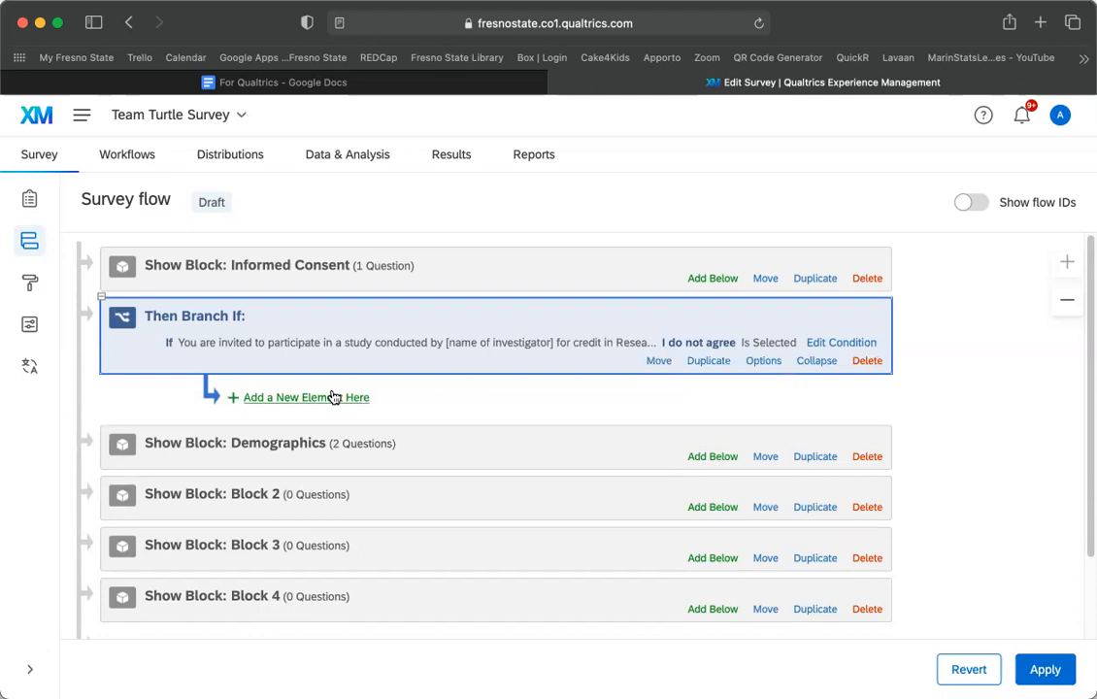
{"action": "mouse_move", "coordinate": [393, 393]}
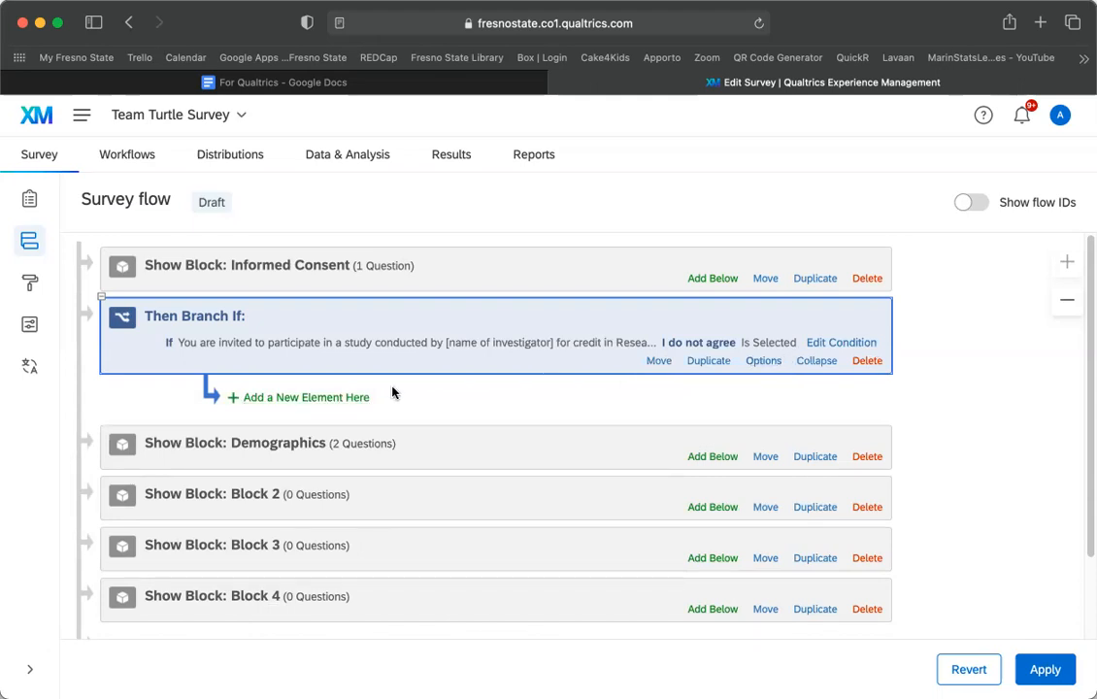
{"action": "left_click", "coordinate": [307, 396]}
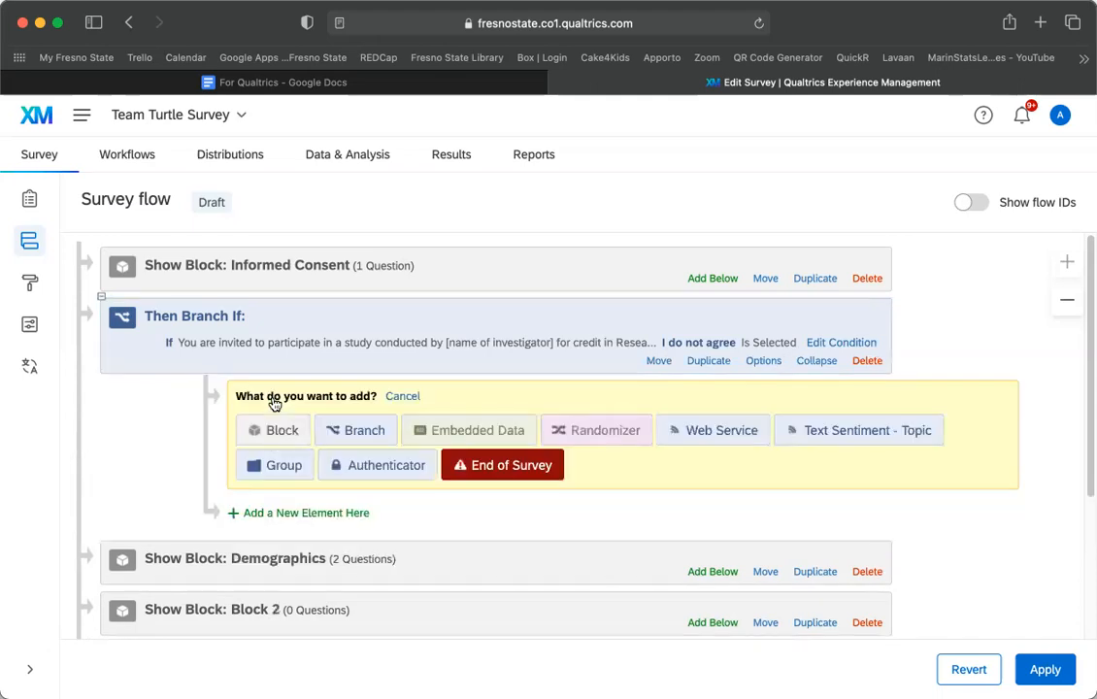
{"action": "left_click", "coordinate": [501, 464]}
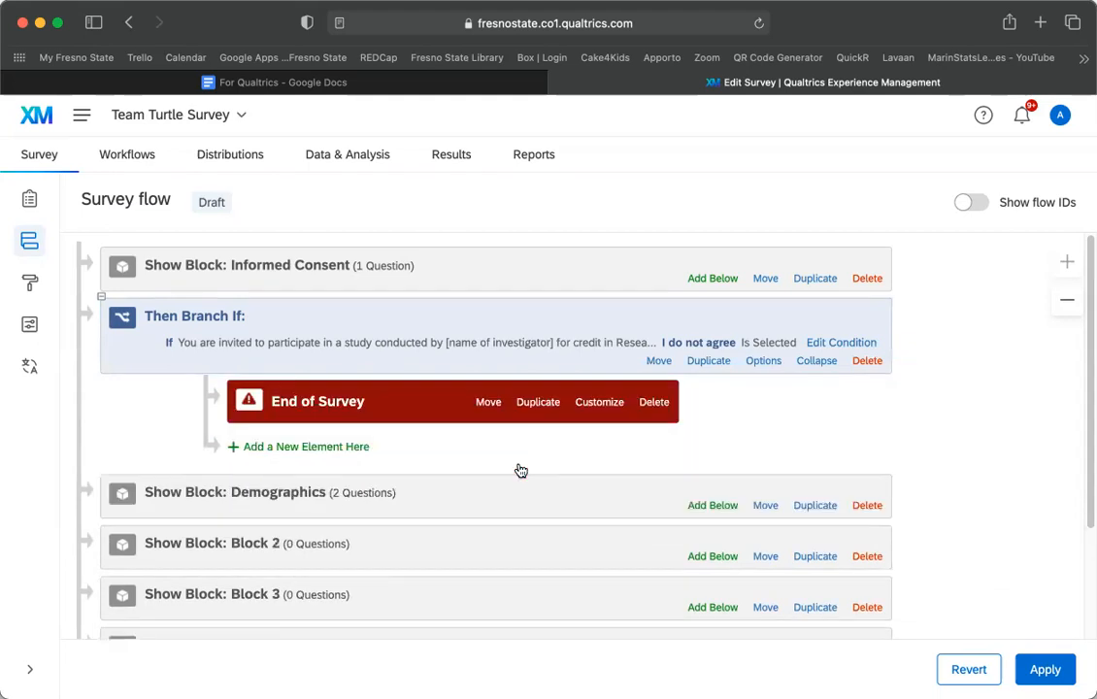
{"action": "mouse_move", "coordinate": [571, 482]}
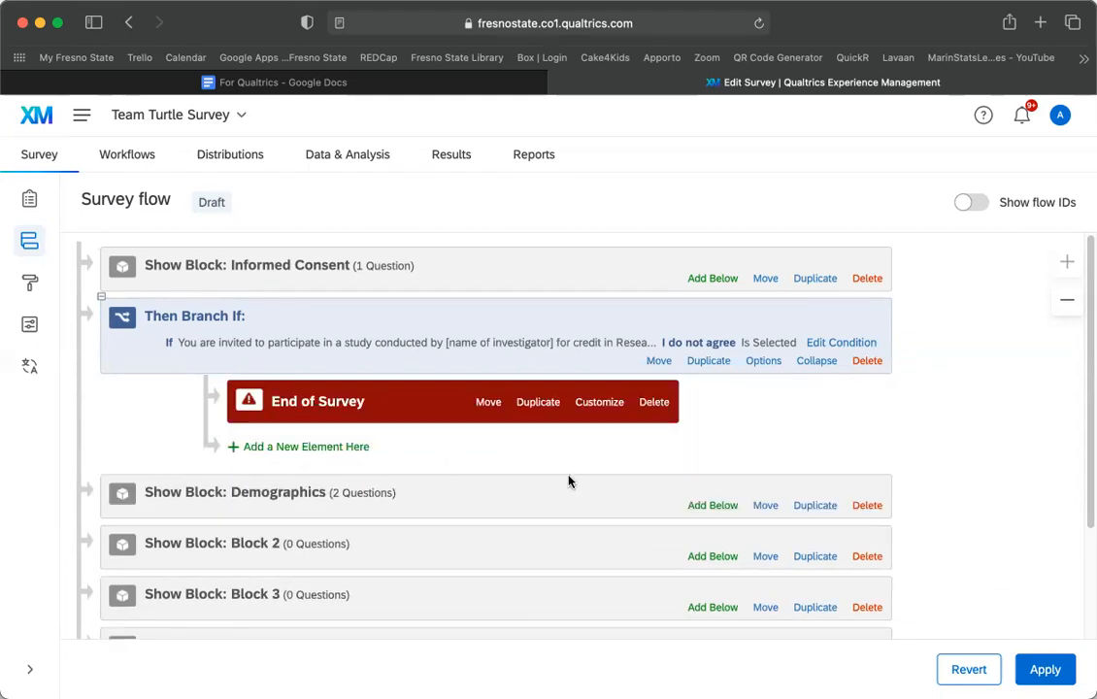
{"action": "left_click", "coordinate": [1045, 668]}
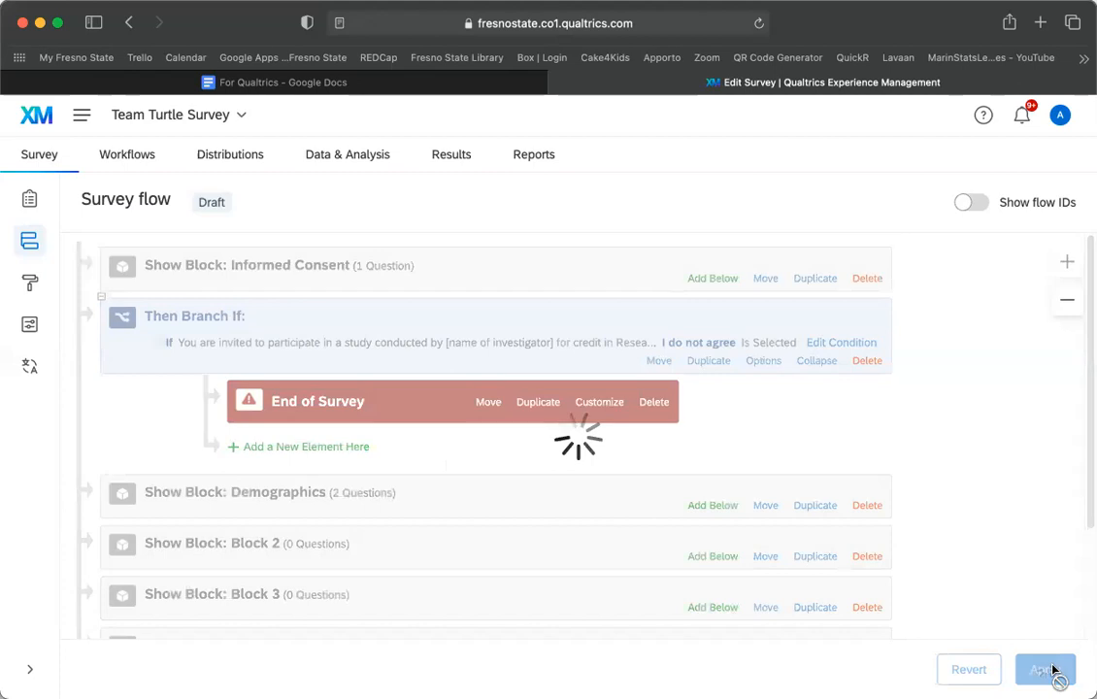
Step: Preview the survey, allowing the pop-up, and check the thank-you end message before returning to the editor
{"action": "left_click", "coordinate": [1045, 668]}
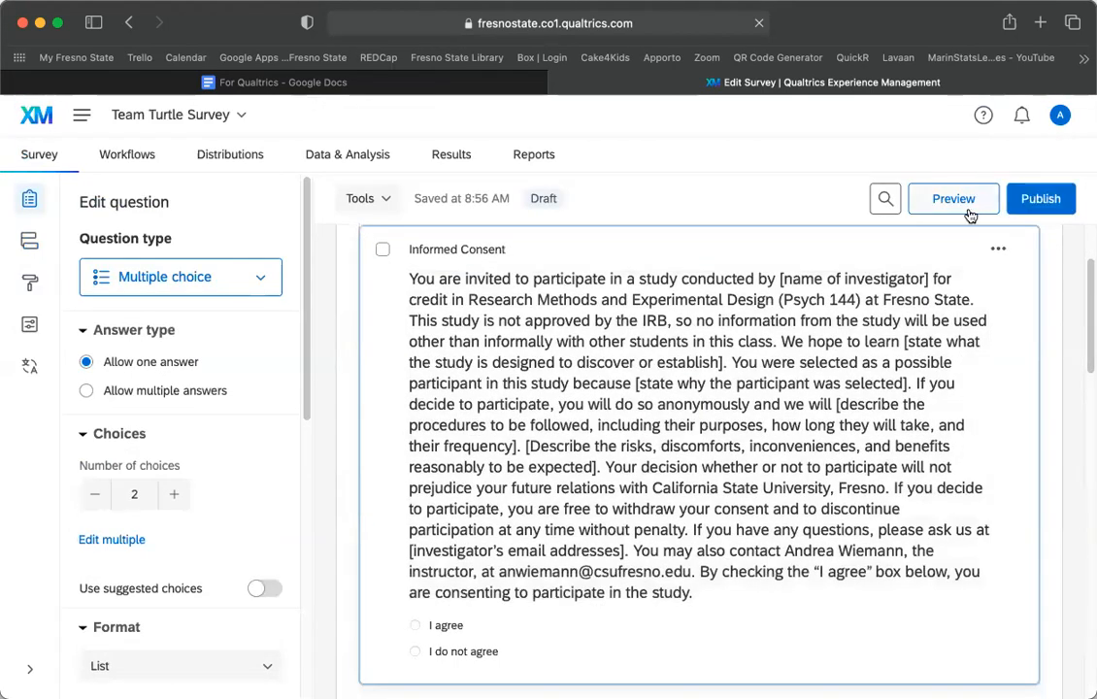
{"action": "left_click", "coordinate": [953, 199]}
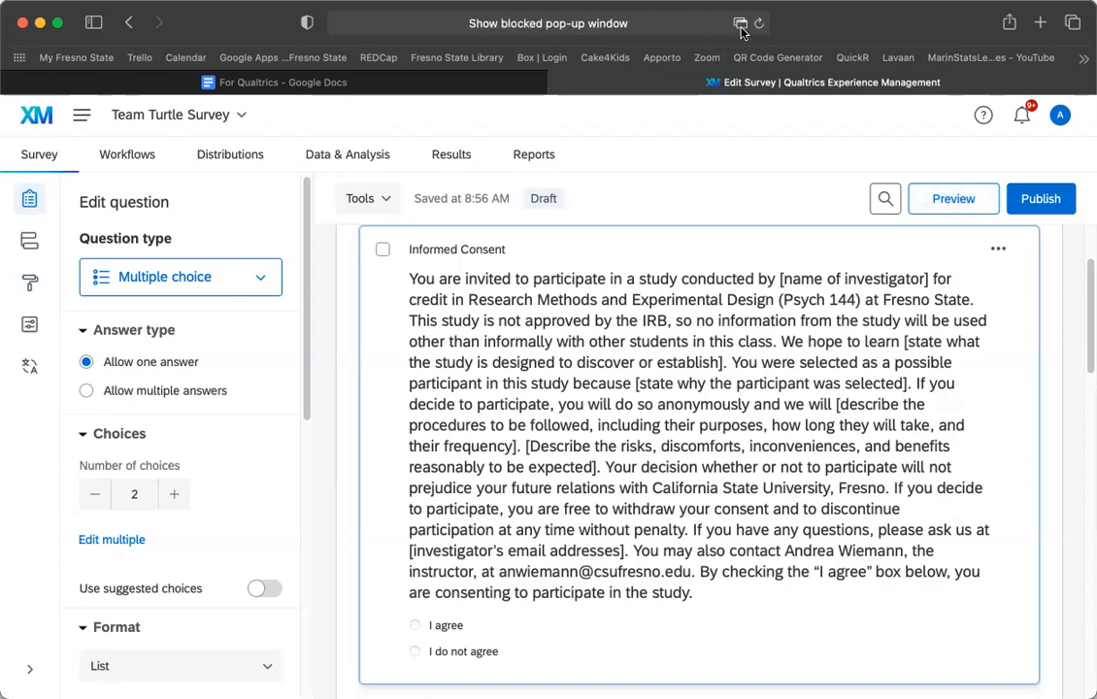
{"action": "left_click", "coordinate": [952, 198]}
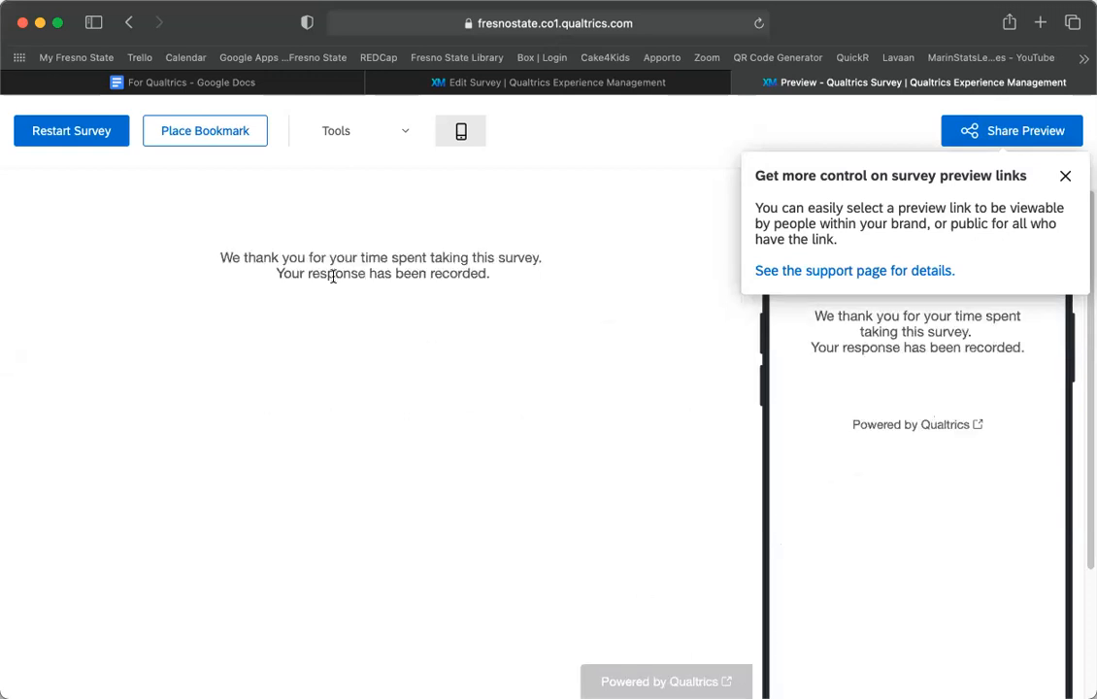
{"action": "mouse_move", "coordinate": [564, 311]}
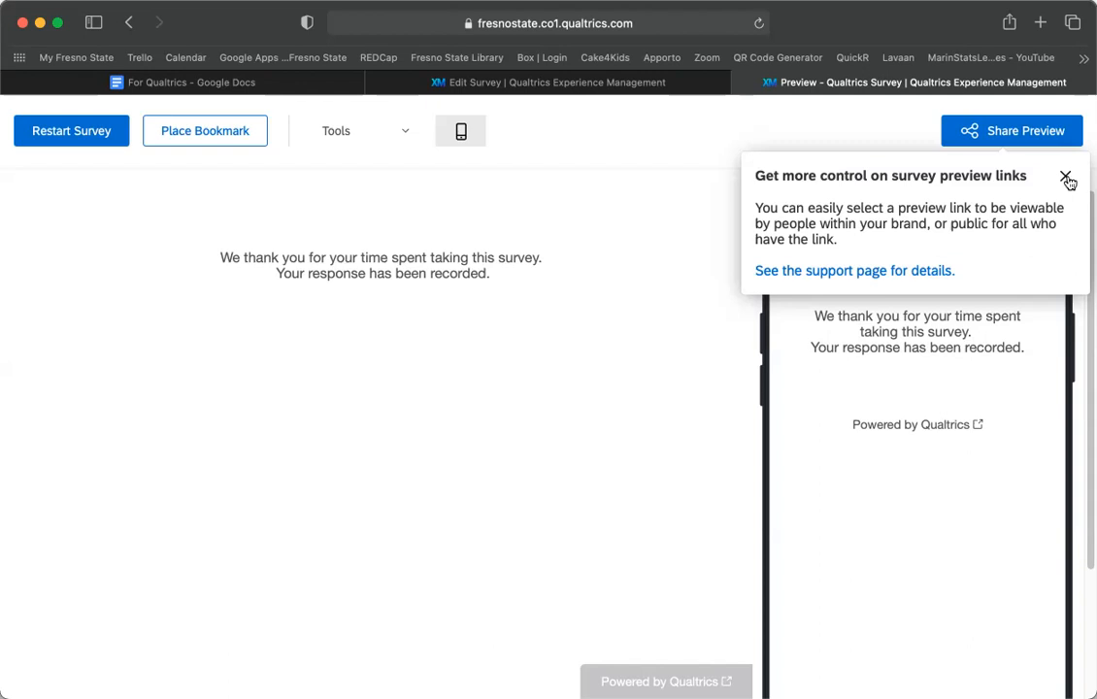
{"action": "left_click", "coordinate": [1068, 181]}
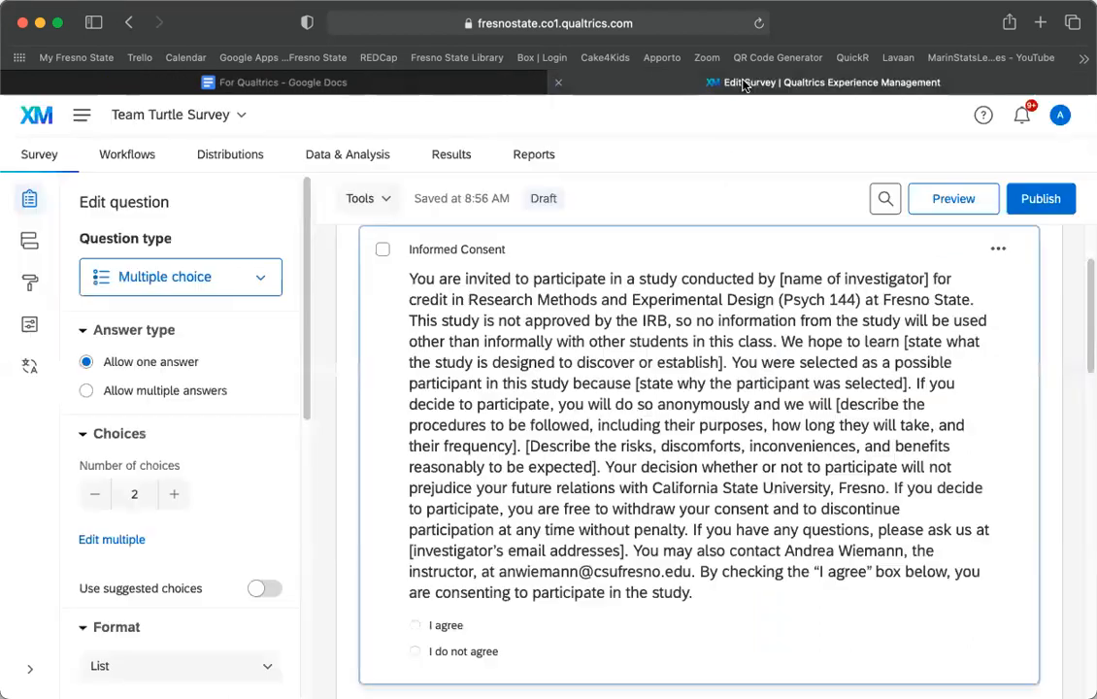
{"action": "scroll", "scroll_direction": "down", "scroll_amount": 3}
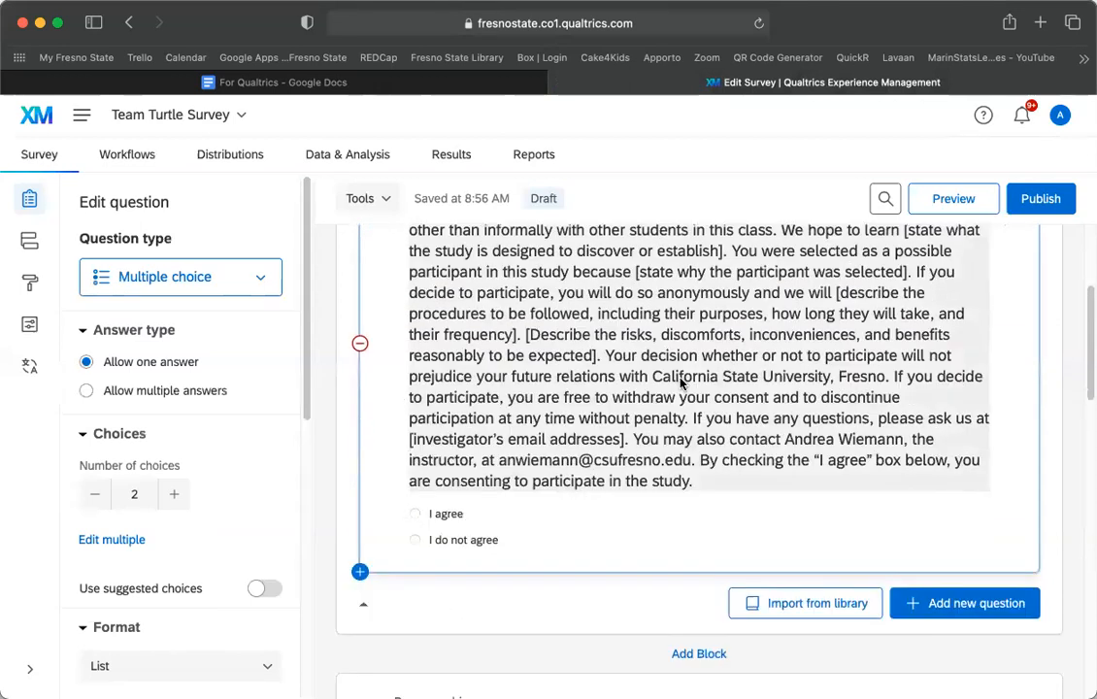